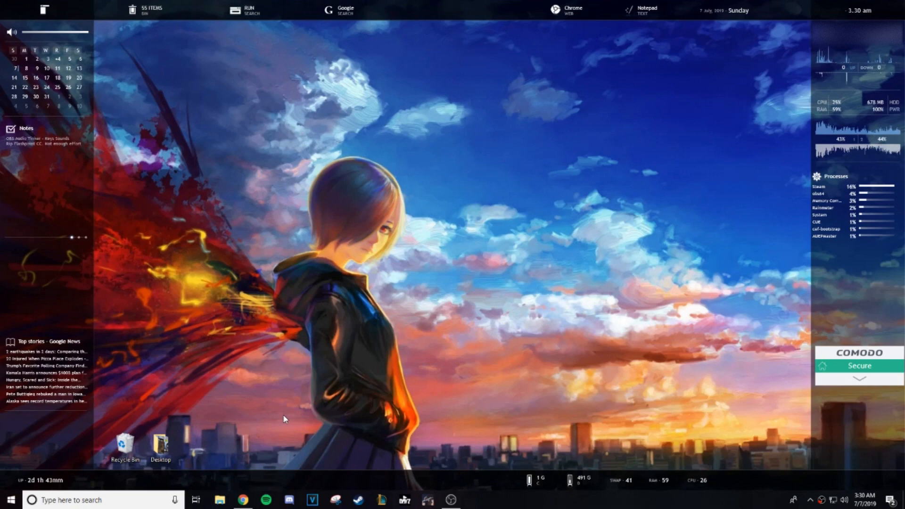
{"action": "mouse_move", "coordinate": [263, 297]}
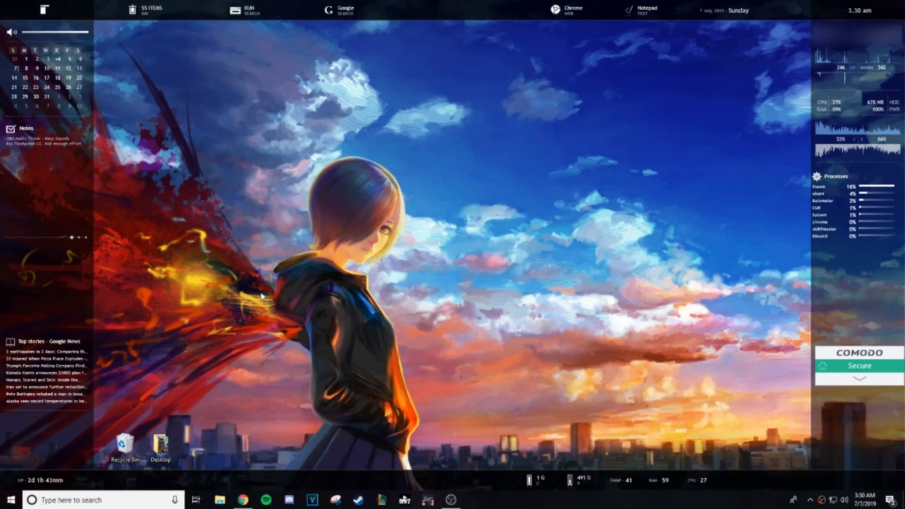
{"action": "mouse_move", "coordinate": [418, 258]}
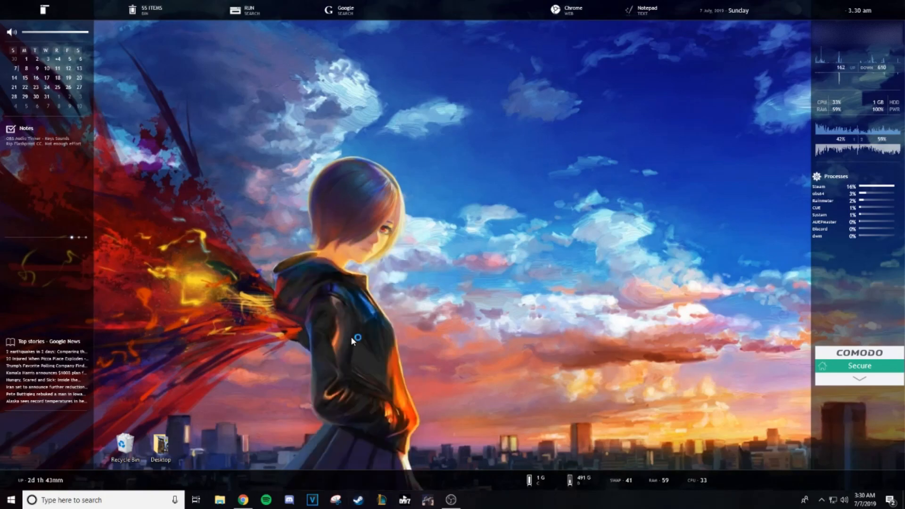
- Show the DayZ page in the Steam Library and bring up its right-click options
{"action": "left_click", "coordinate": [472, 499]}
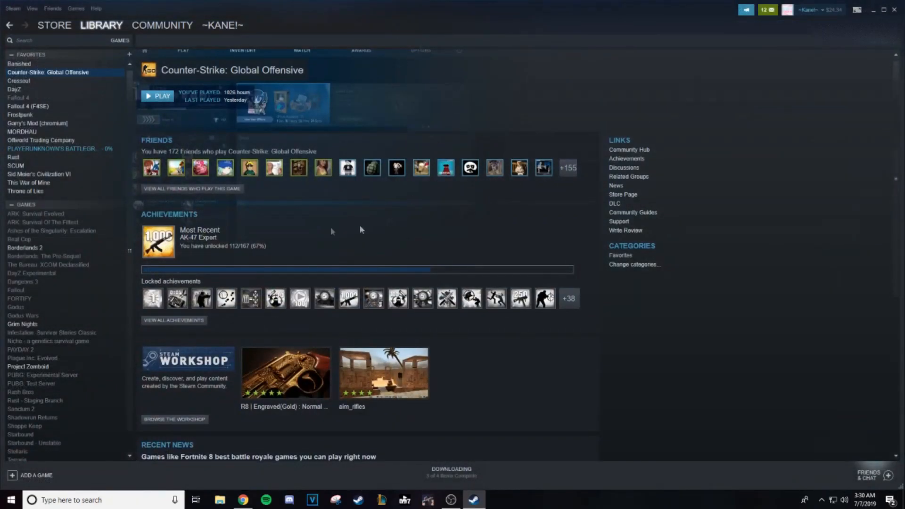
{"action": "mouse_move", "coordinate": [121, 100]}
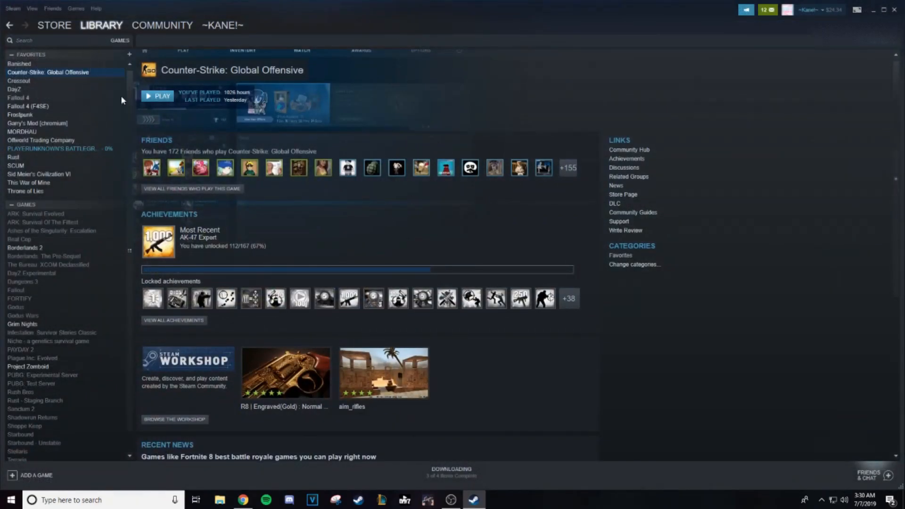
{"action": "mouse_move", "coordinate": [46, 94]}
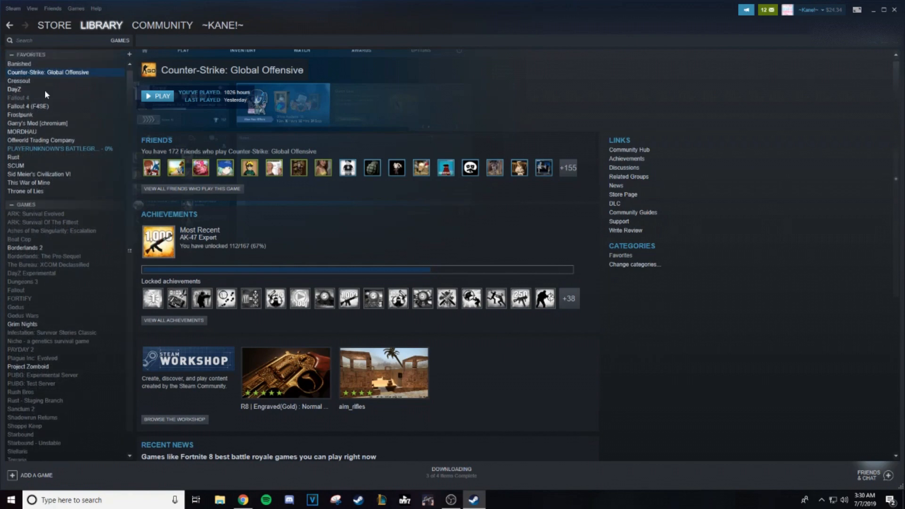
{"action": "left_click", "coordinate": [14, 89]}
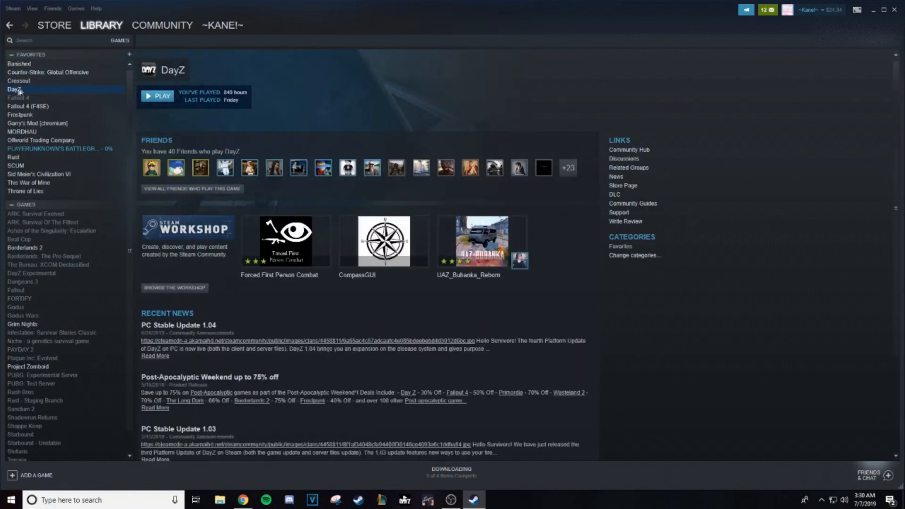
{"action": "mouse_move", "coordinate": [27, 93]}
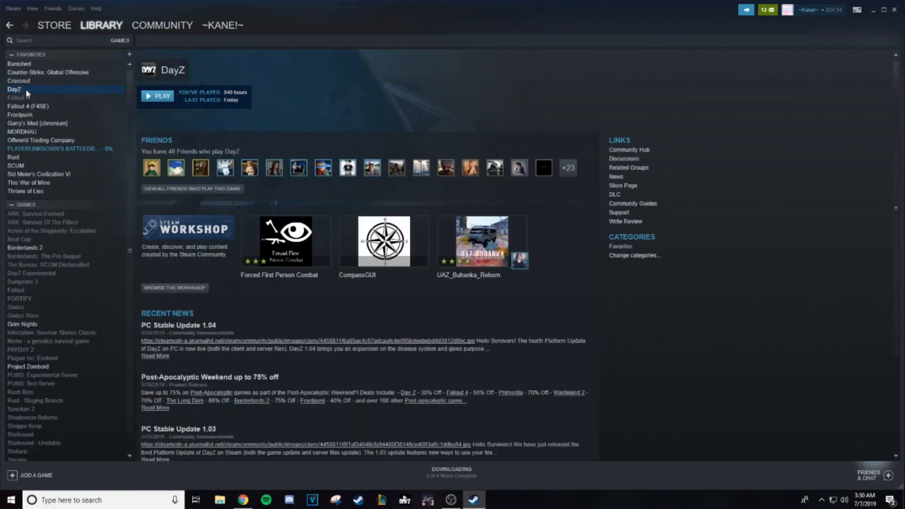
{"action": "right_click", "coordinate": [14, 89]}
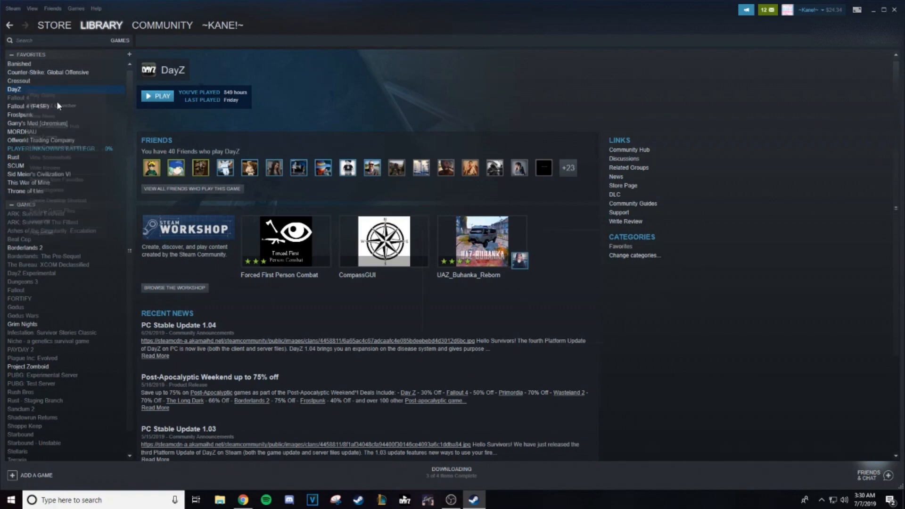
- Launch DayZ via Play, view the launcher's Mods list and keep the CF mod loaded
{"action": "left_click", "coordinate": [156, 96]}
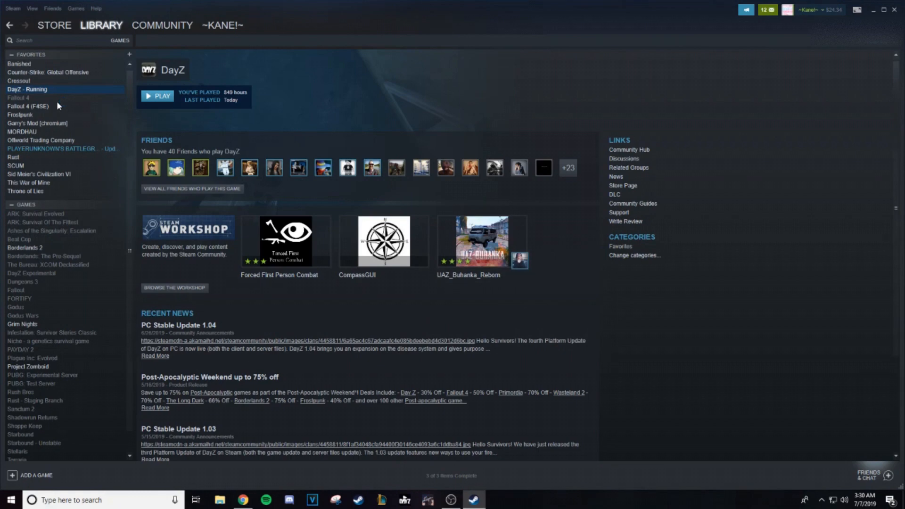
{"action": "mouse_move", "coordinate": [571, 86]}
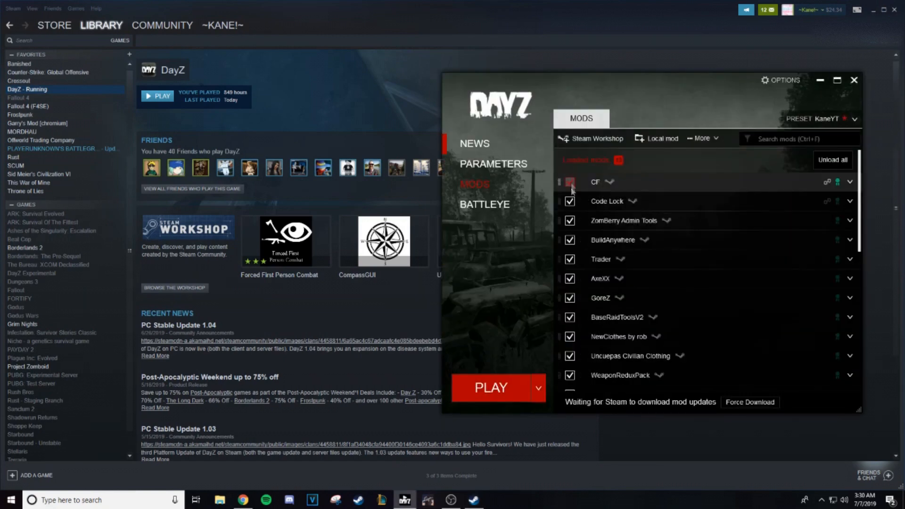
{"action": "left_click", "coordinate": [569, 182]}
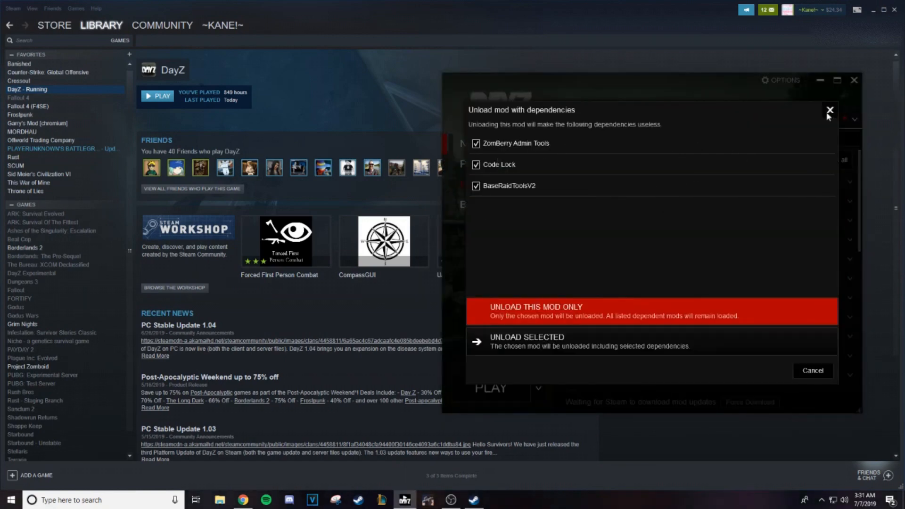
{"action": "left_click", "coordinate": [829, 109]}
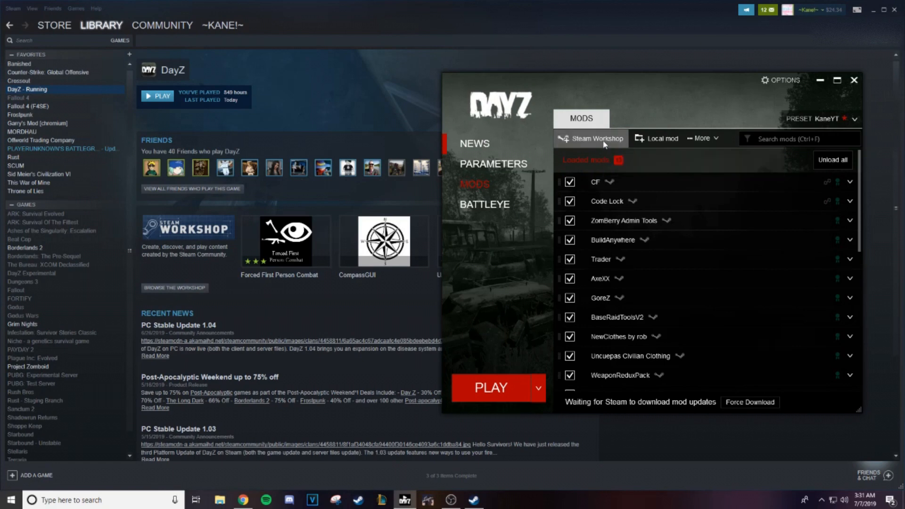
- Go from the launcher to the DayZ Steam Workshop and scroll to its Most Popular mods
{"action": "left_click", "coordinate": [588, 138]}
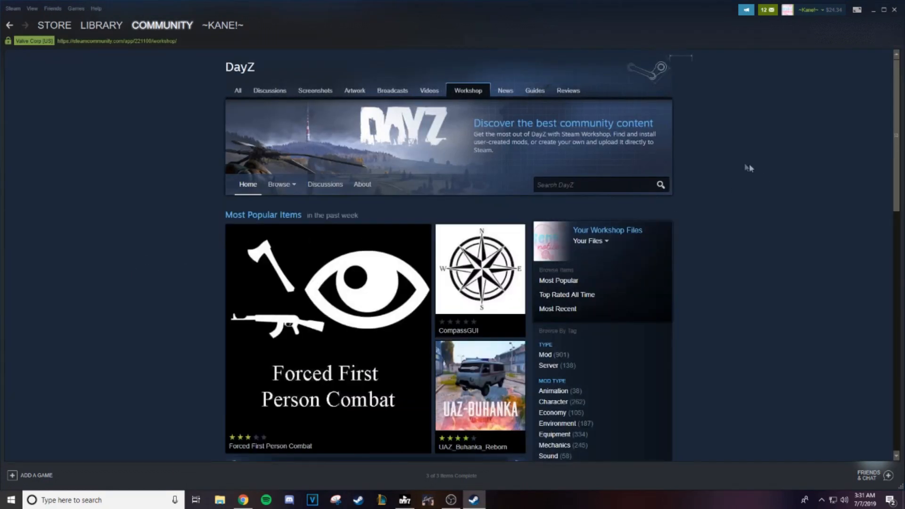
{"action": "scroll", "scroll_direction": "down", "scroll_amount": 3}
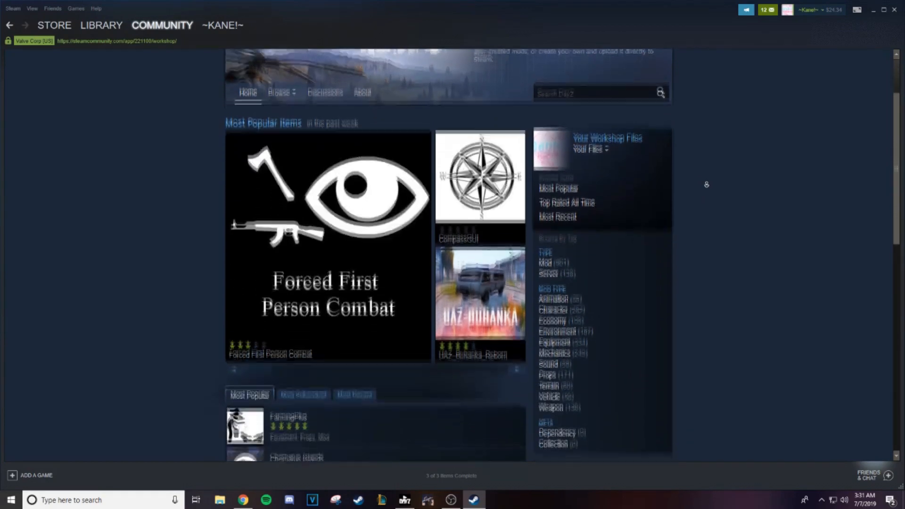
{"action": "scroll", "scroll_direction": "down", "scroll_amount": 3}
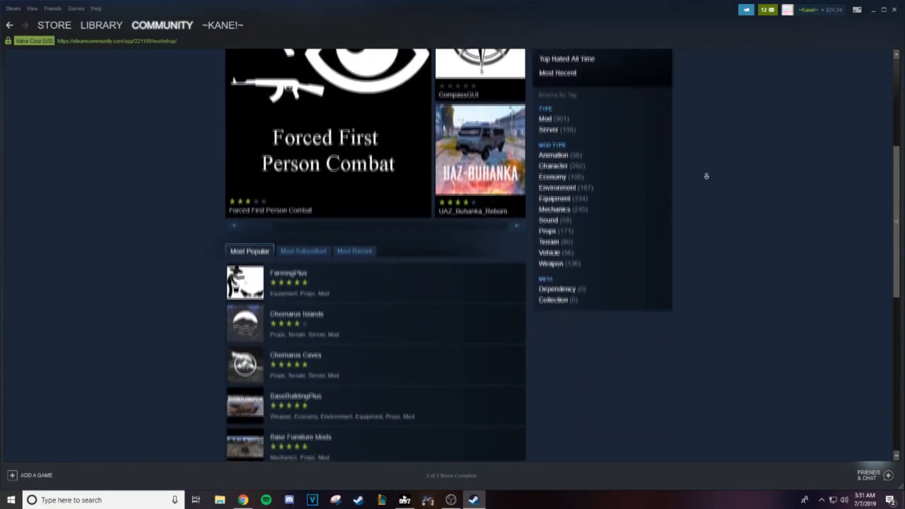
{"action": "scroll", "scroll_direction": "down", "scroll_amount": 3}
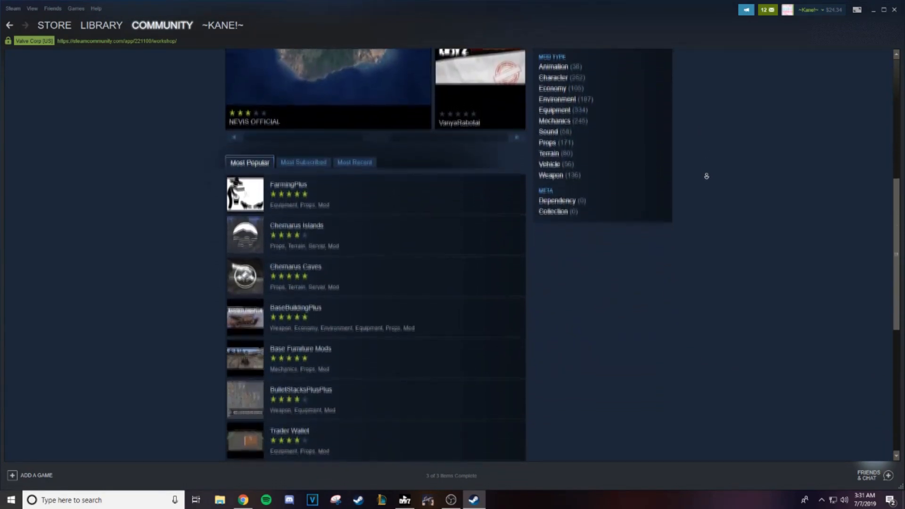
{"action": "scroll", "scroll_direction": "down", "scroll_amount": 3}
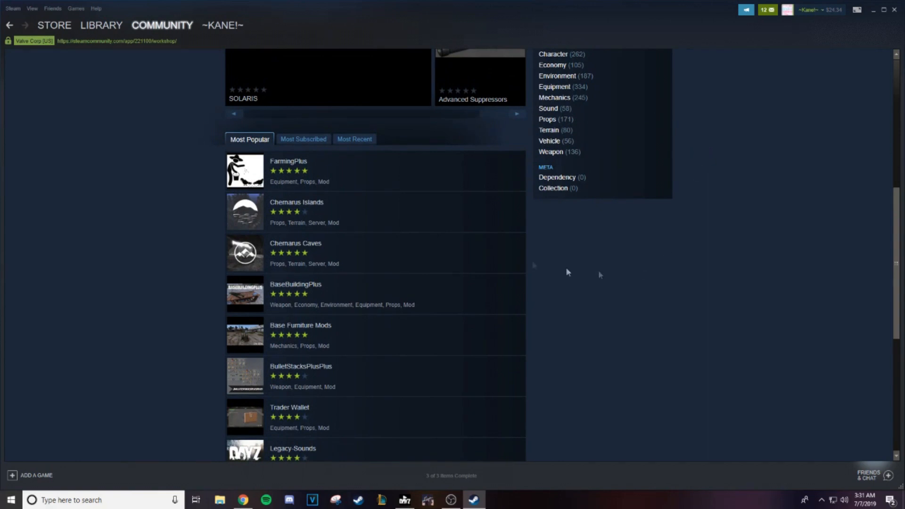
{"action": "mouse_move", "coordinate": [340, 221]}
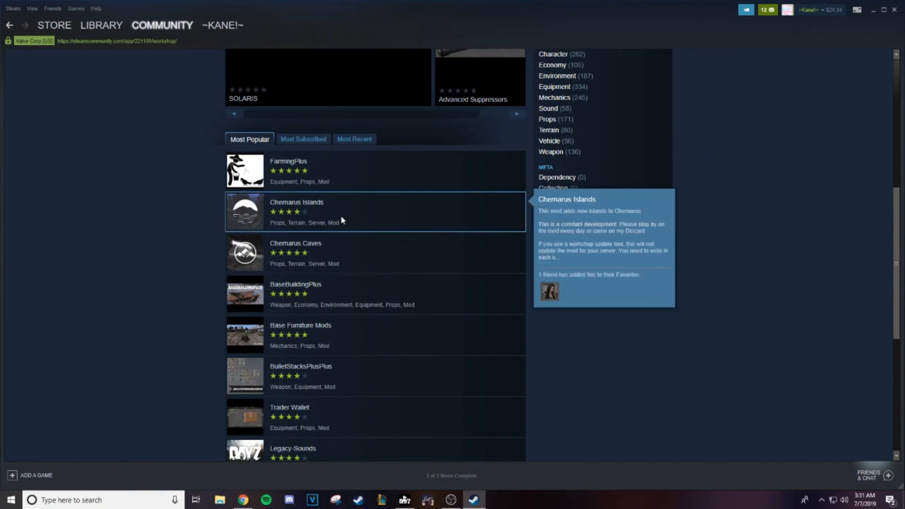
- Favourite the Chernarus Islands mod and start subscribing, which raises the required items notice
{"action": "left_click", "coordinate": [296, 202]}
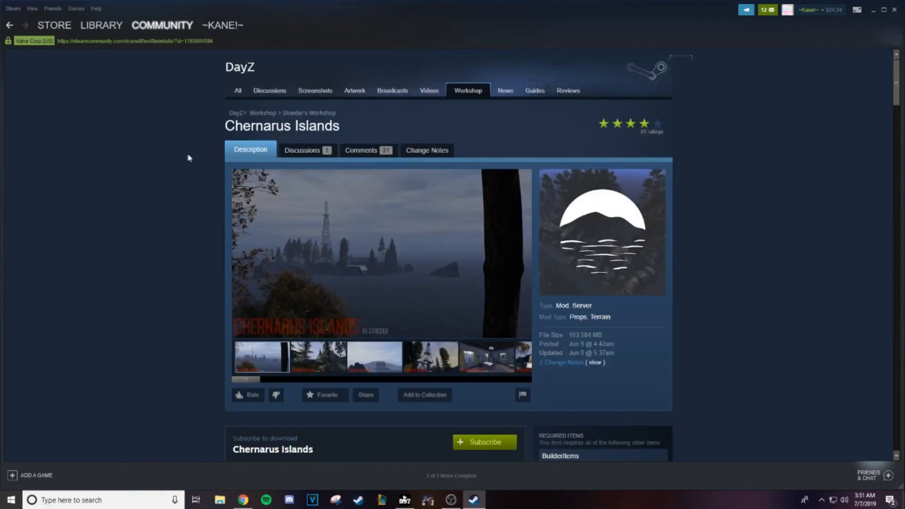
{"action": "scroll", "scroll_direction": "down", "scroll_amount": 3}
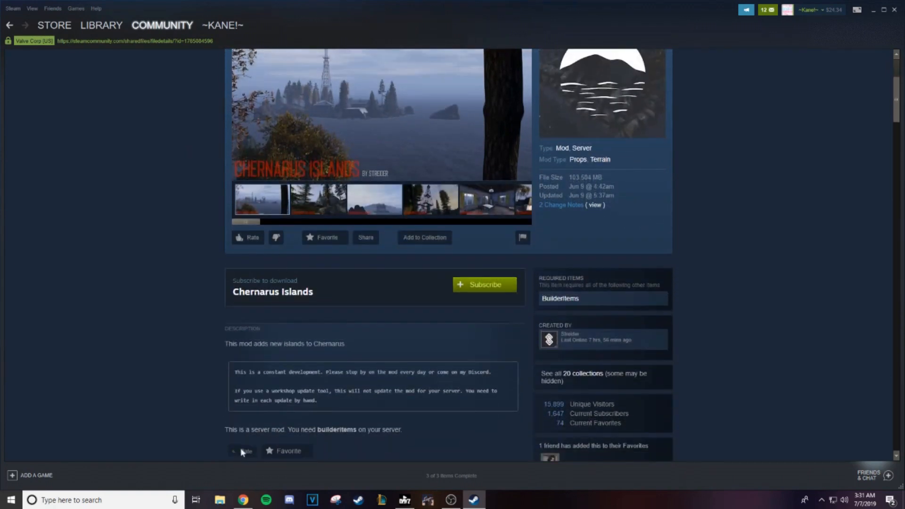
{"action": "left_click", "coordinate": [288, 450]}
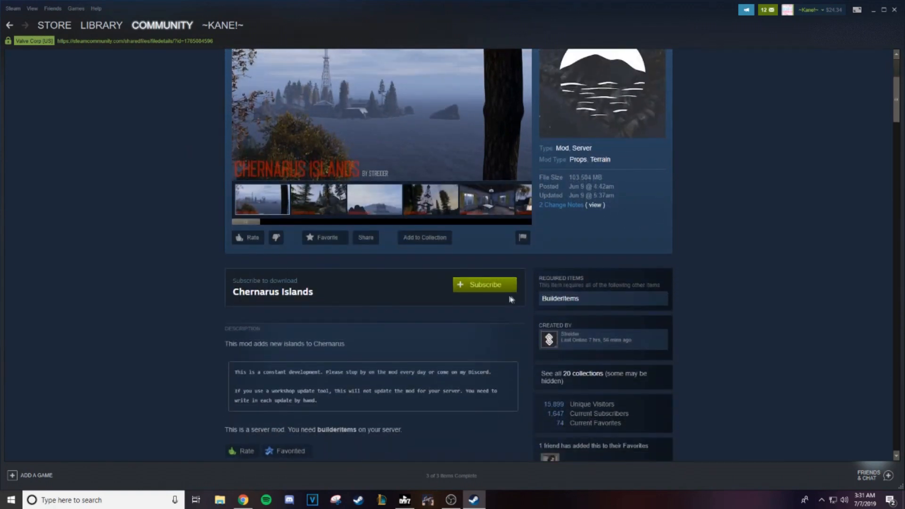
{"action": "left_click", "coordinate": [483, 283]}
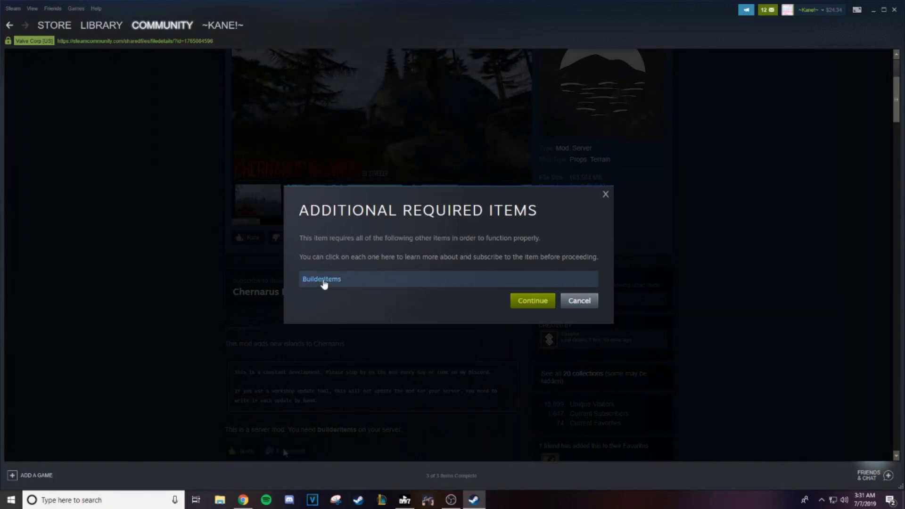
{"action": "mouse_move", "coordinate": [307, 252]}
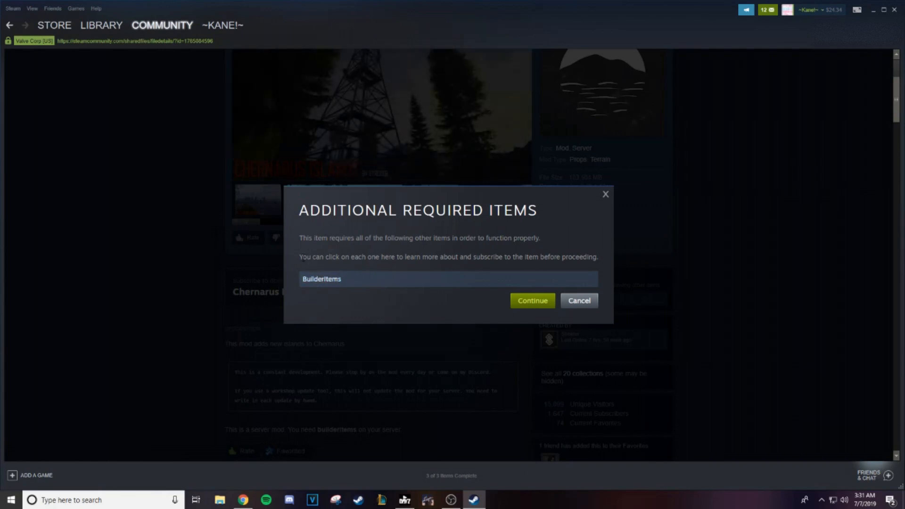
{"action": "left_click_drag", "start_coordinate": [298, 257], "coordinate": [598, 256]}
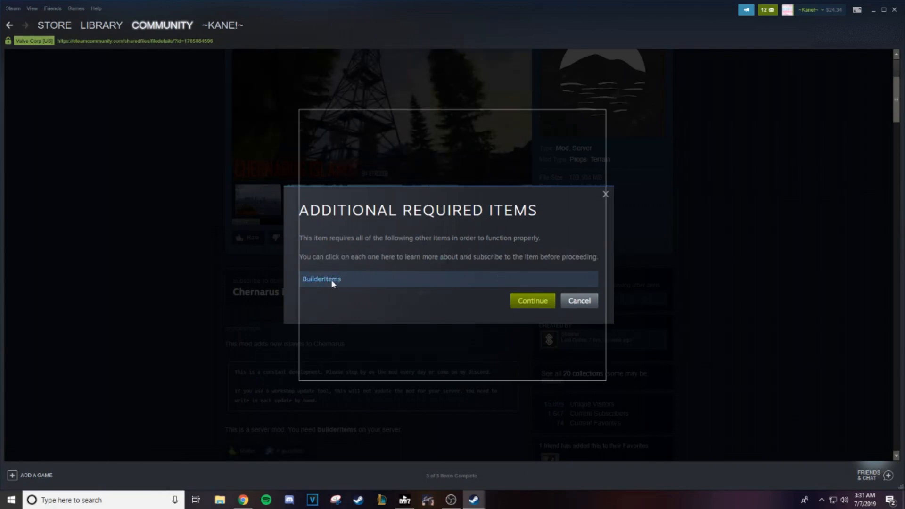
- Subscribe to the required BuilderItems mod, continue past the notice and subscribe to Chernarus Islands
{"action": "left_click", "coordinate": [321, 279]}
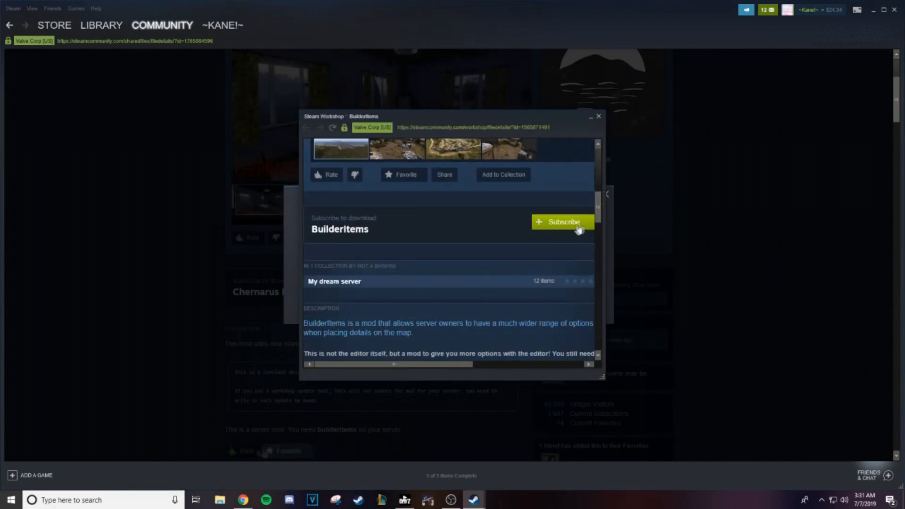
{"action": "left_click", "coordinate": [562, 222]}
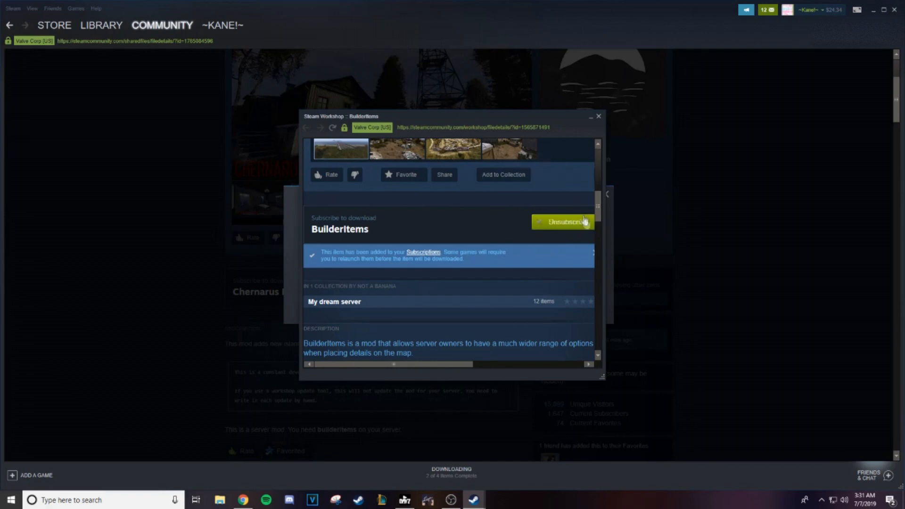
{"action": "left_click", "coordinate": [562, 221]}
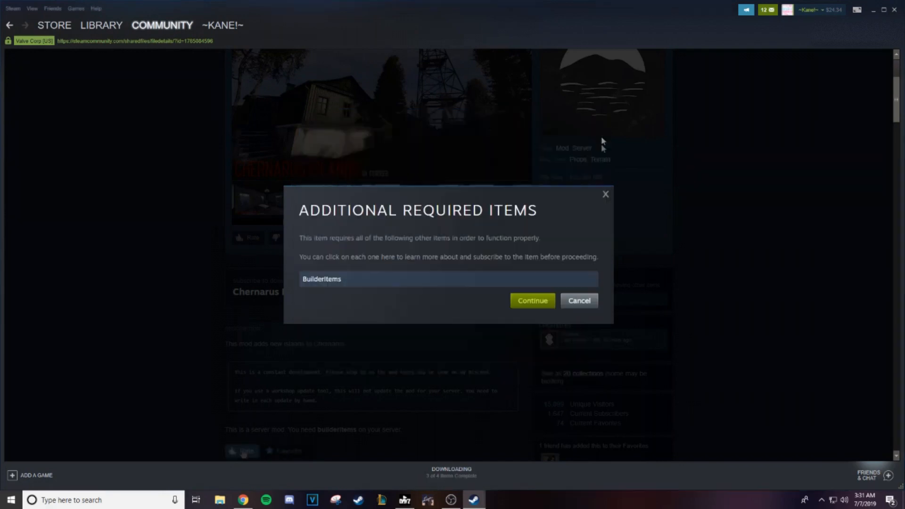
{"action": "left_click", "coordinate": [578, 301]}
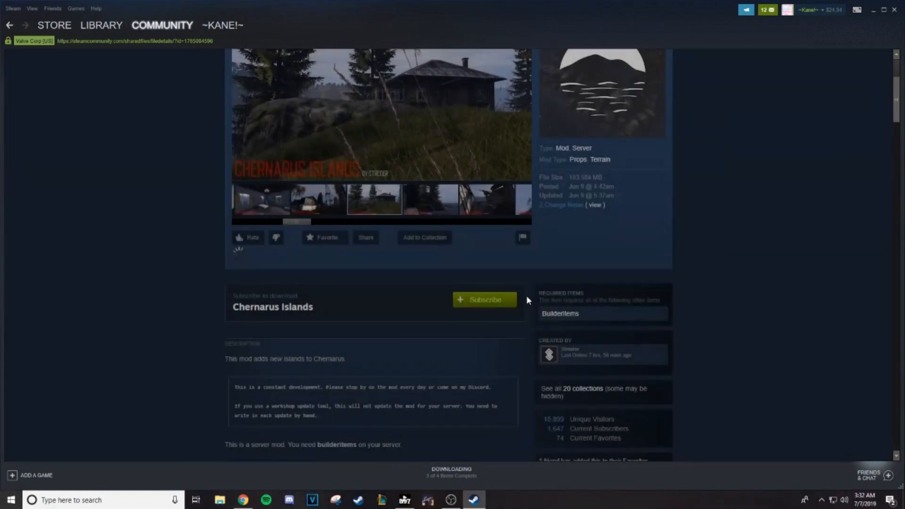
{"action": "left_click", "coordinate": [483, 299]}
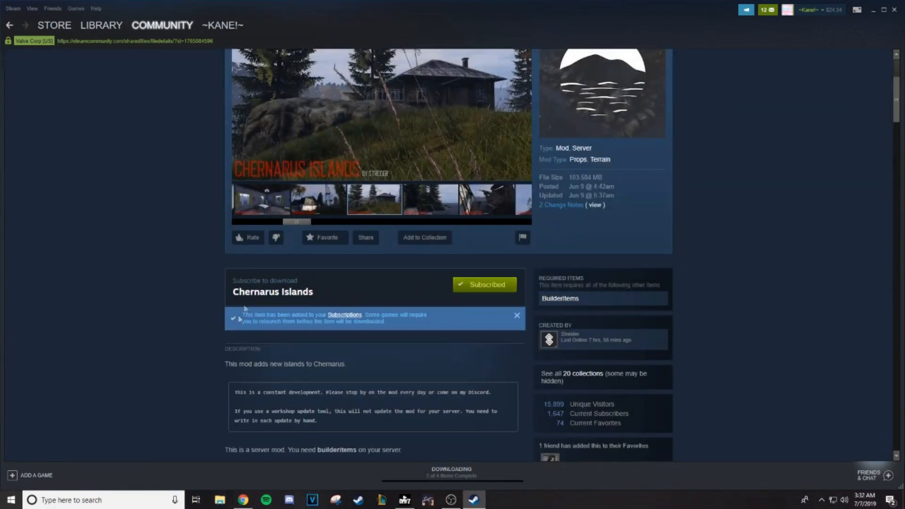
{"action": "mouse_move", "coordinate": [824, 125]}
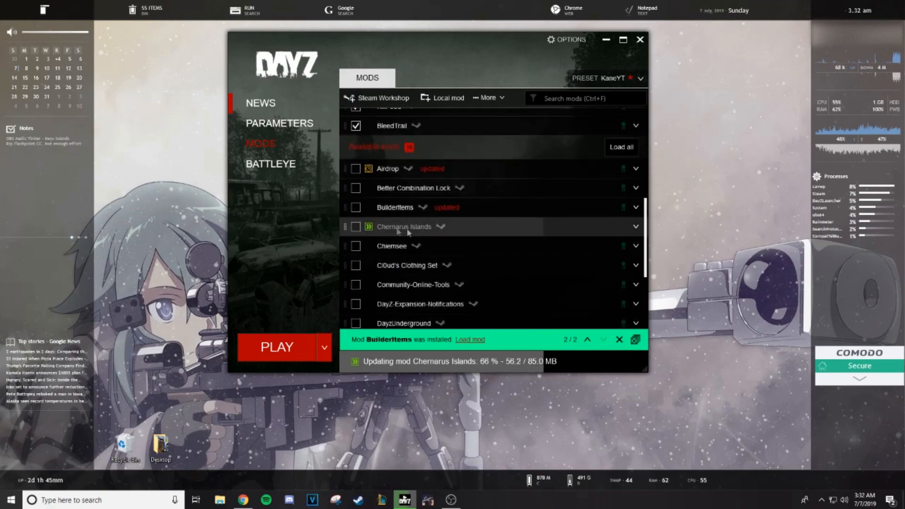
- Tick BuilderItems in the available mods and keep all mods loaded past the dependencies prompt
{"action": "left_click", "coordinate": [355, 208]}
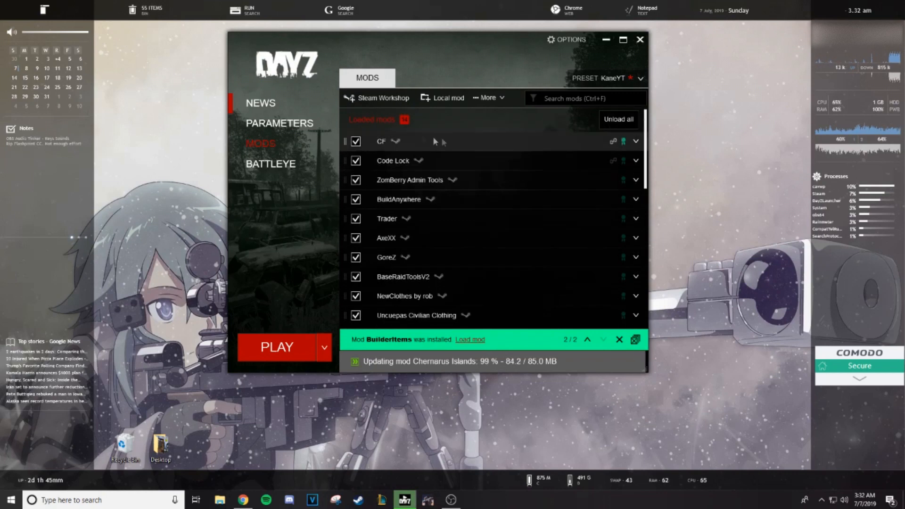
{"action": "scroll", "scroll_direction": "down", "scroll_amount": 3}
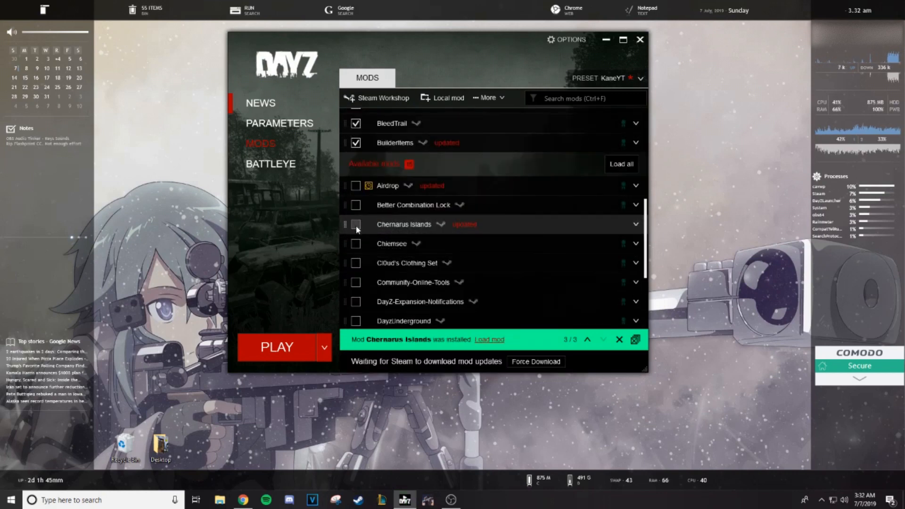
{"action": "left_click", "coordinate": [356, 224]}
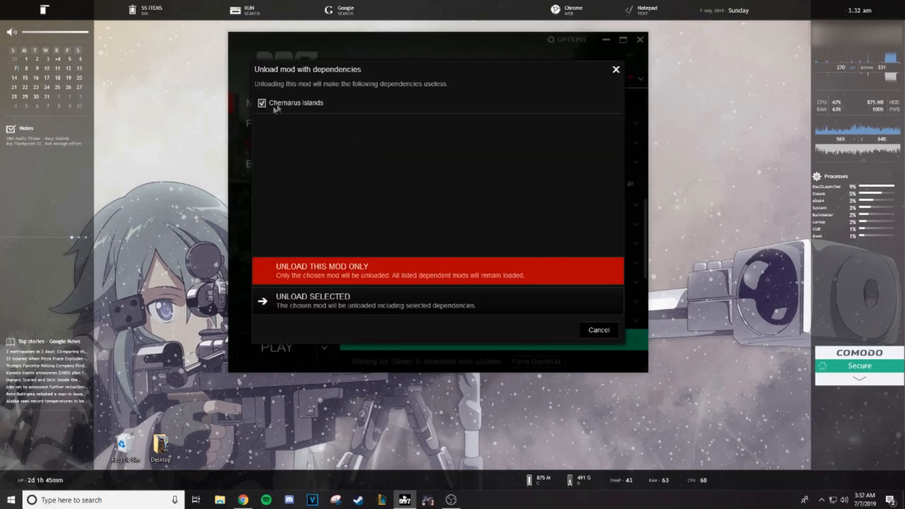
{"action": "mouse_move", "coordinate": [276, 113]}
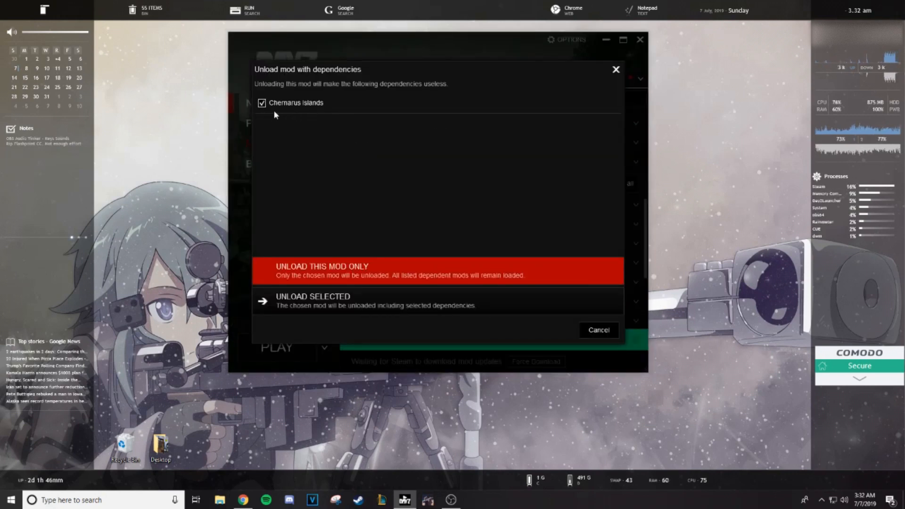
{"action": "left_click", "coordinate": [597, 330]}
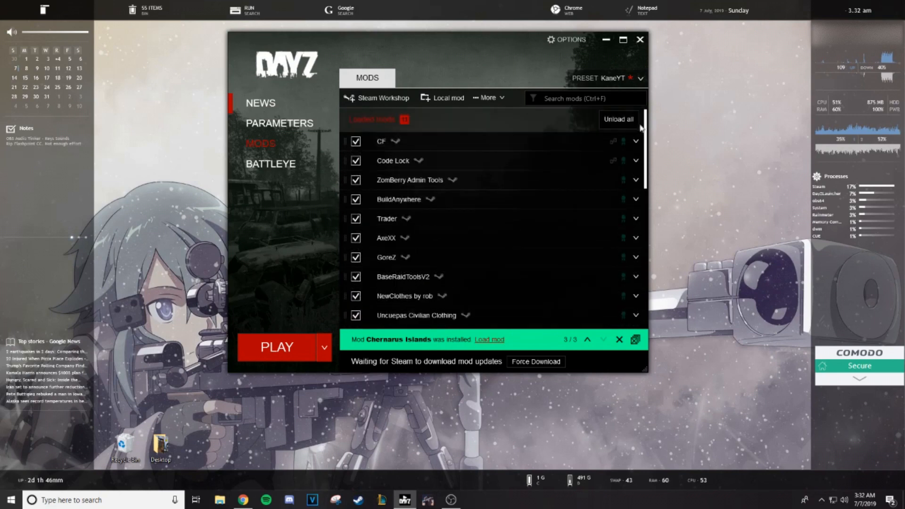
- Scroll the loaded mods list before launching DayZ to its main menu
{"action": "scroll", "scroll_direction": "down", "scroll_amount": 3}
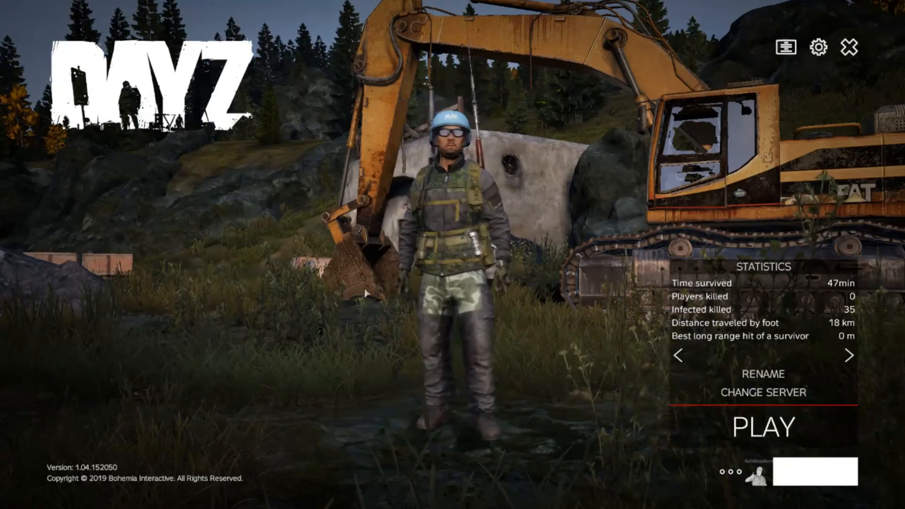
- Search the server browser by name for KPSS and attempt to join, ending in a data-mismatch kick
{"action": "left_click", "coordinate": [760, 392]}
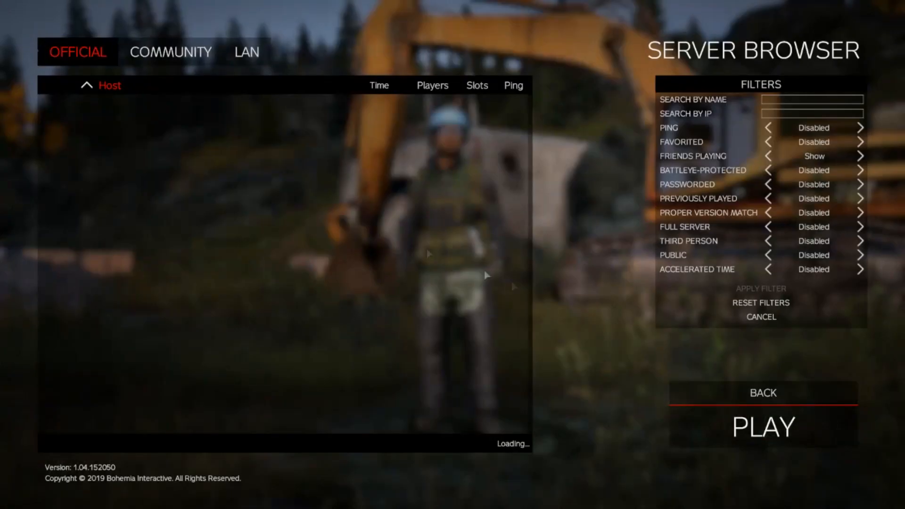
{"action": "left_click", "coordinate": [810, 99]}
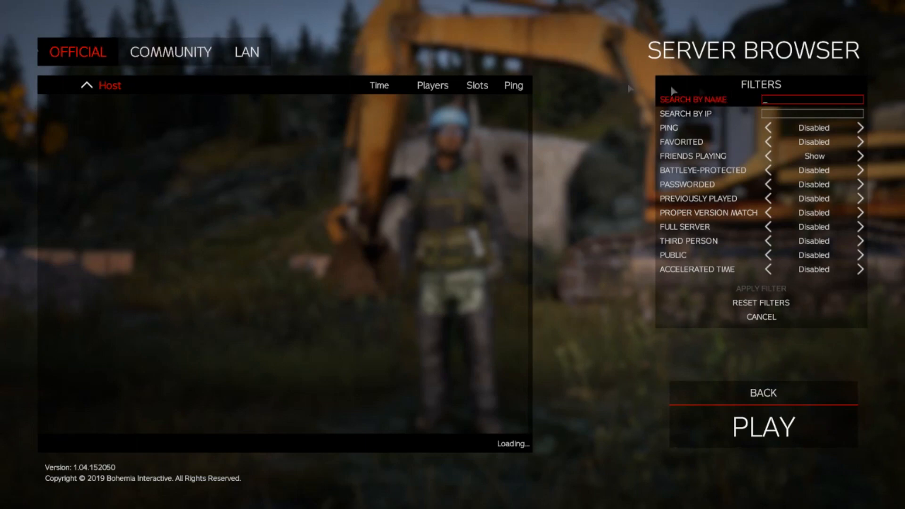
{"action": "type", "text": "KPSS"}
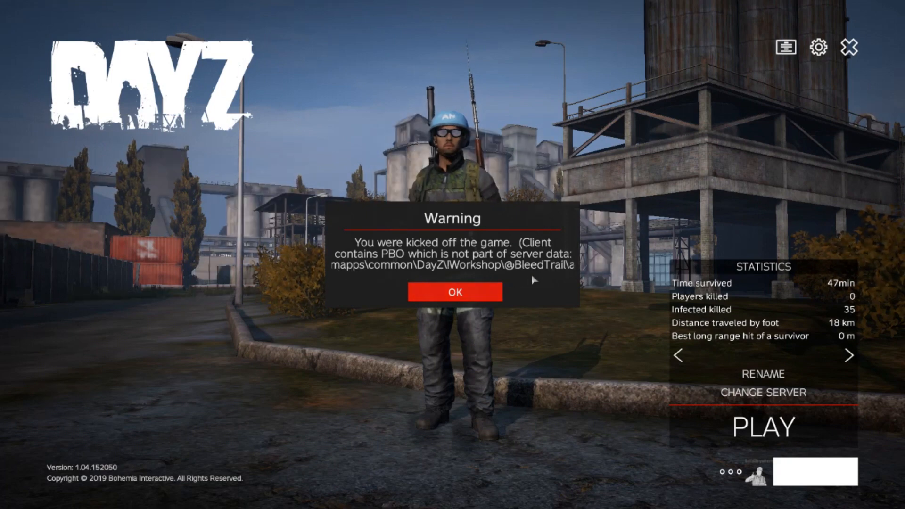
- Dismiss the kick warning and filter community servers by the name KPSS
{"action": "left_click", "coordinate": [454, 292]}
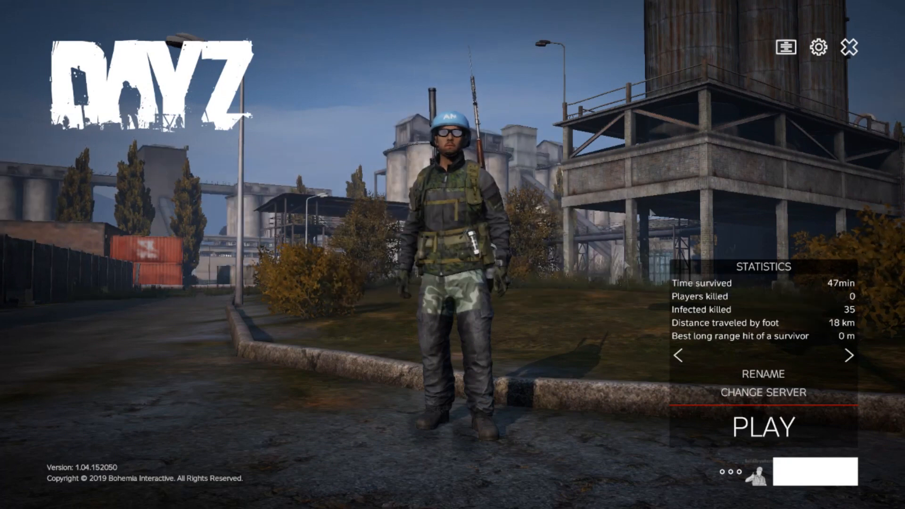
{"action": "mouse_move", "coordinate": [762, 392]}
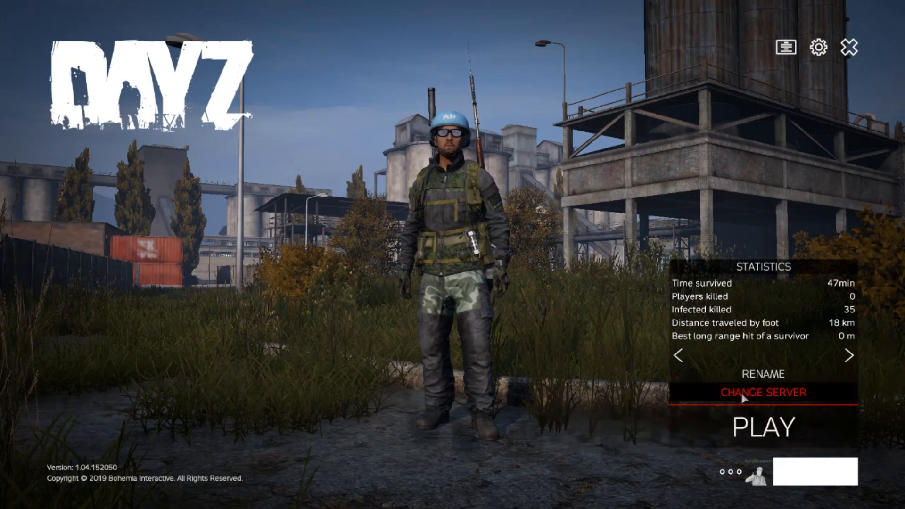
{"action": "left_click", "coordinate": [761, 392]}
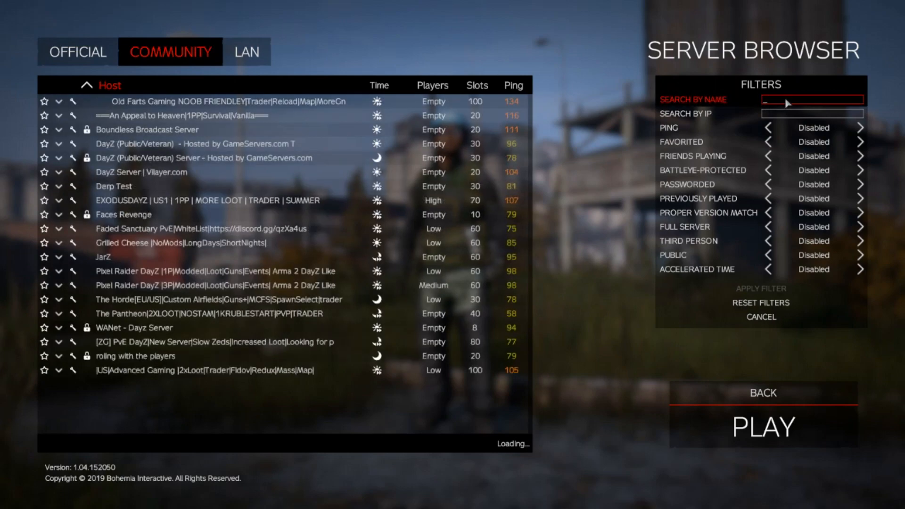
{"action": "type", "text": "KP"}
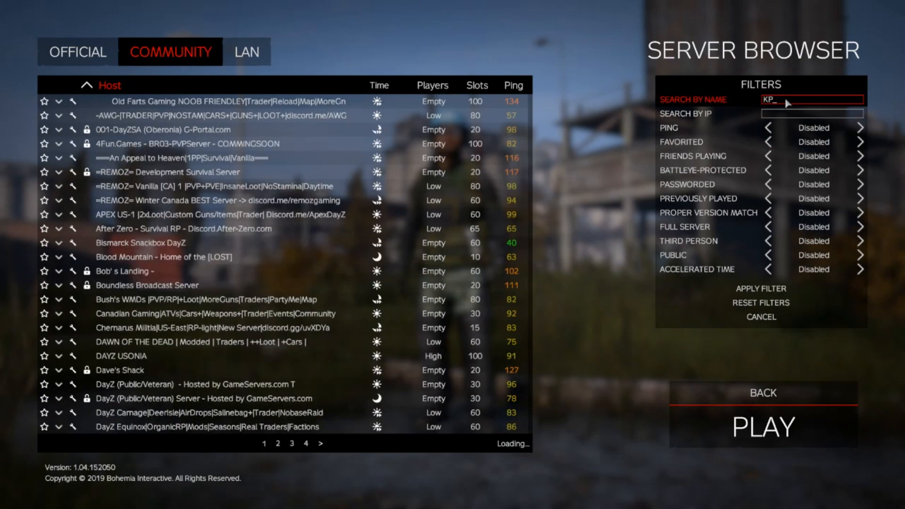
{"action": "type", "text": "SS"}
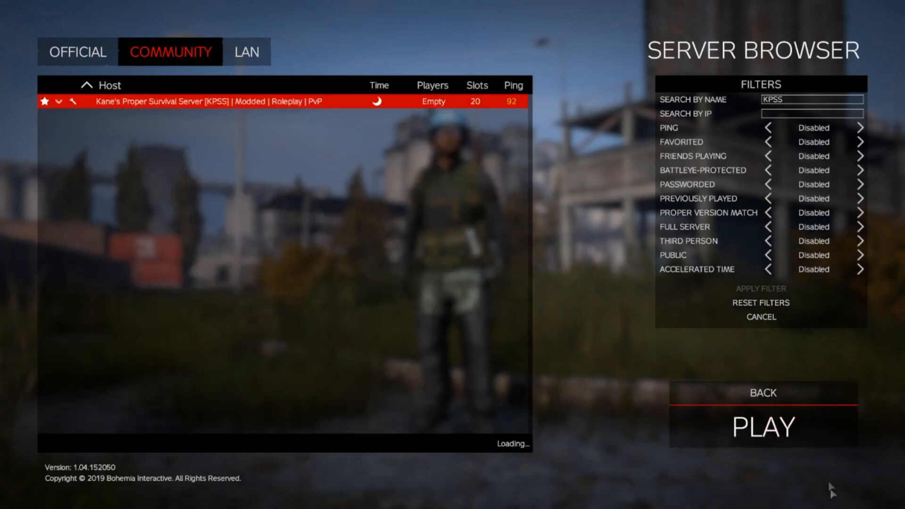
- Join Kane's Proper Survival Server and show the character's inventory with Tab
{"action": "left_click", "coordinate": [761, 427]}
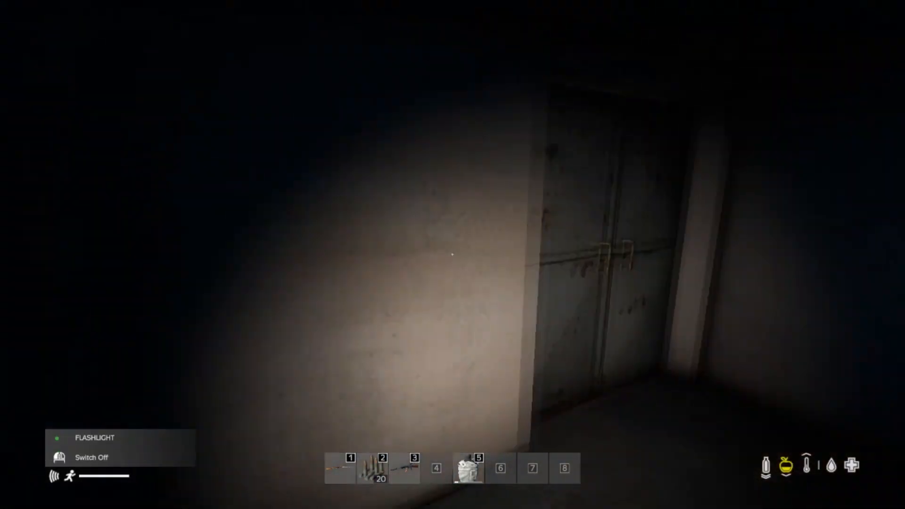
{"action": "key", "text": "Tab"}
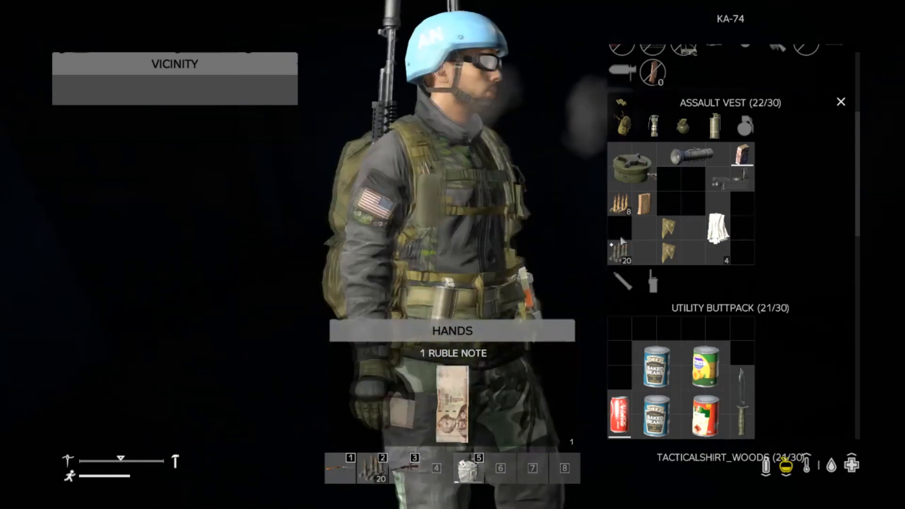
{"action": "mouse_move", "coordinate": [620, 245]}
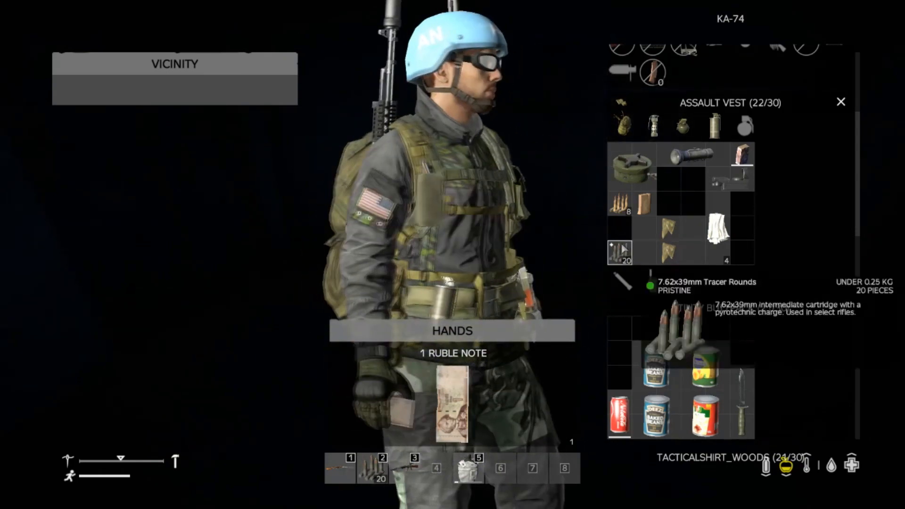